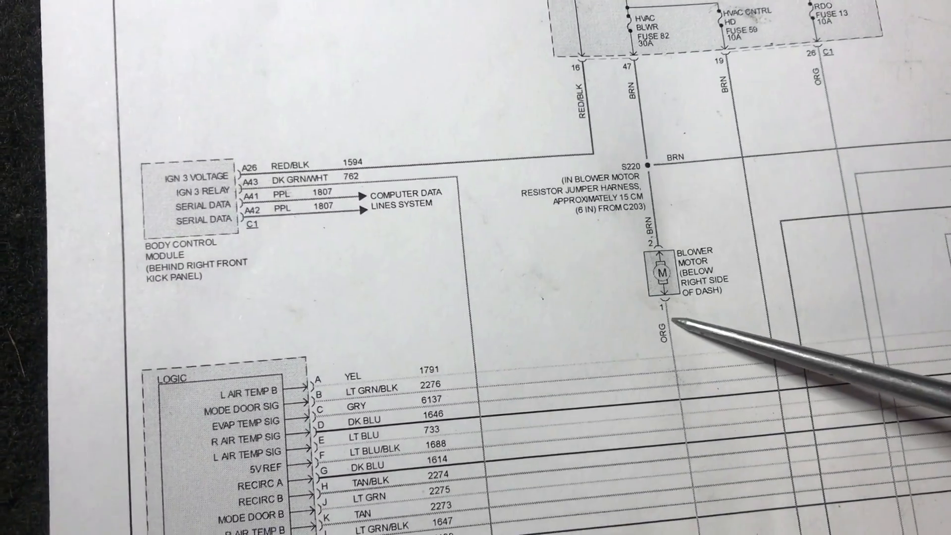
scroll("down", 3)
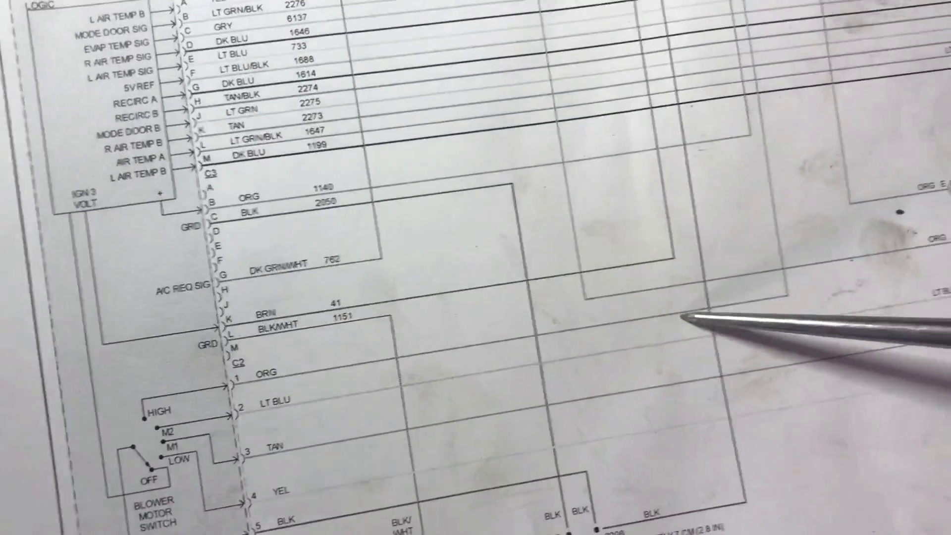